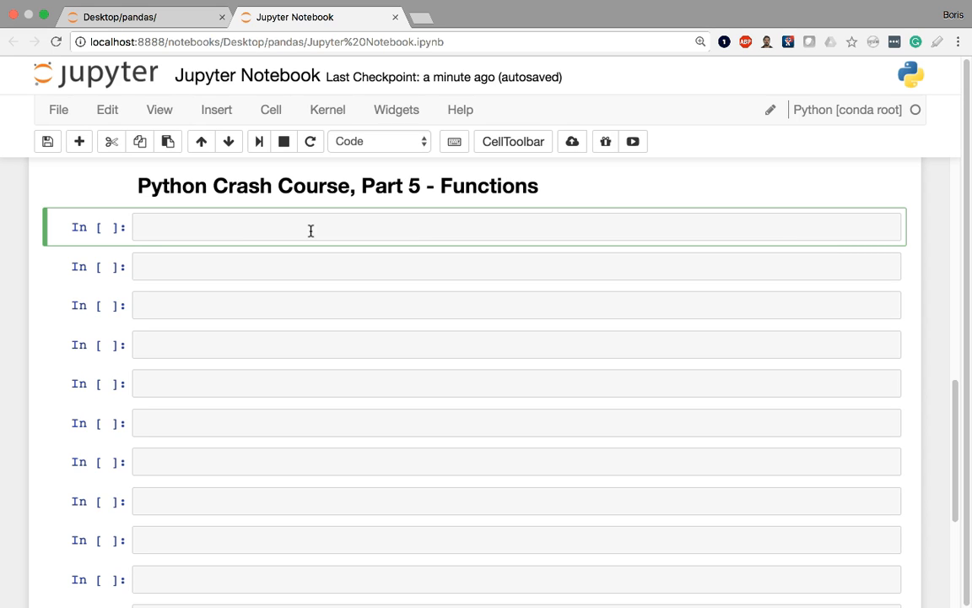
- Write the function header def convert_to_Fahrenheit(celsiusTemp): in the first code cell
left_click(338, 226)
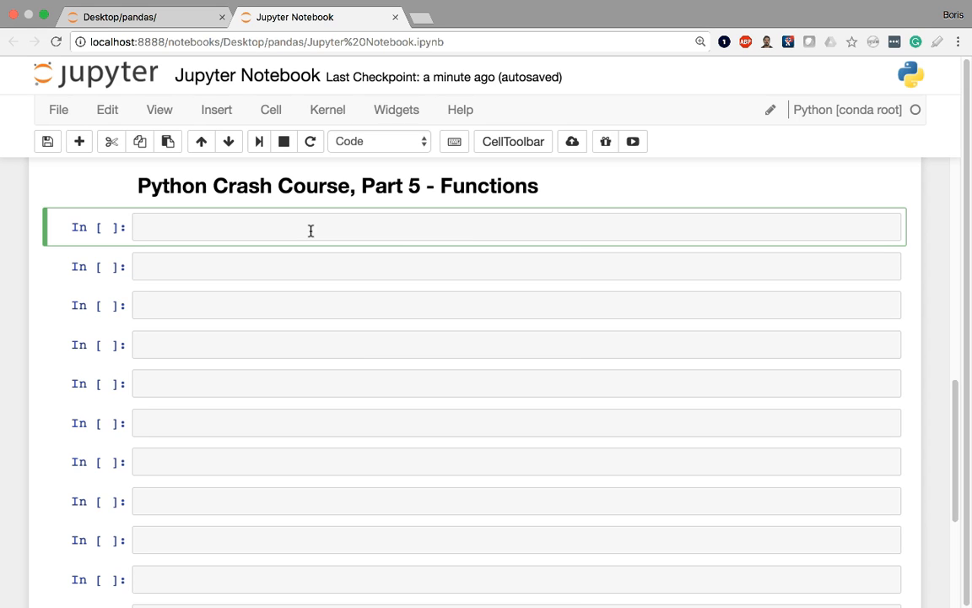
left_click(338, 226)
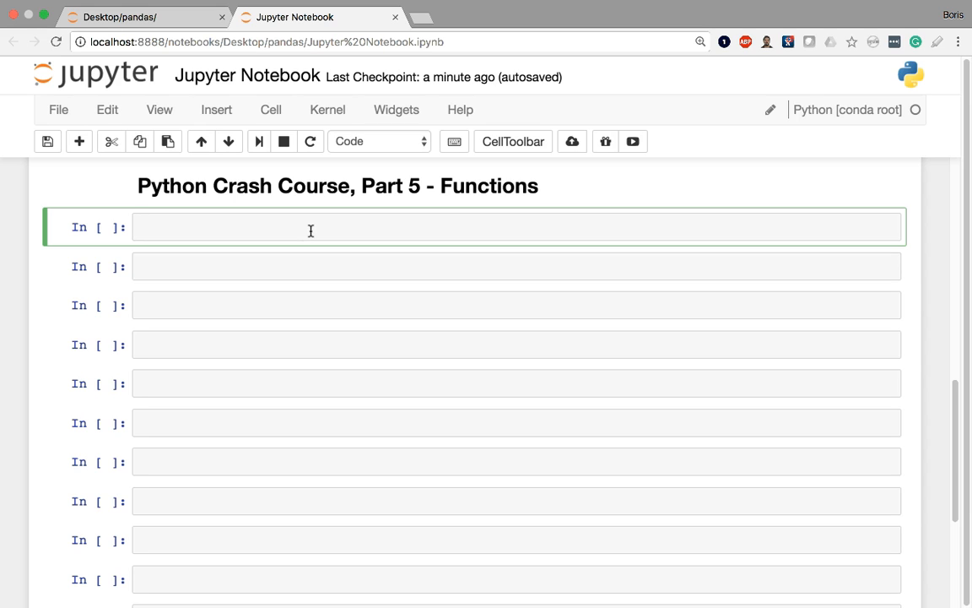
type("def")
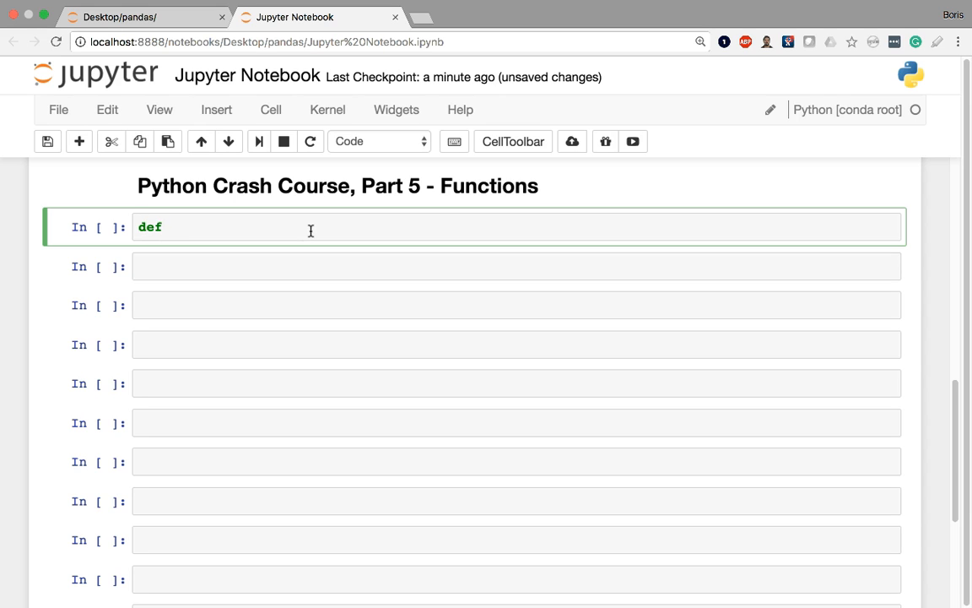
type("\" \"")
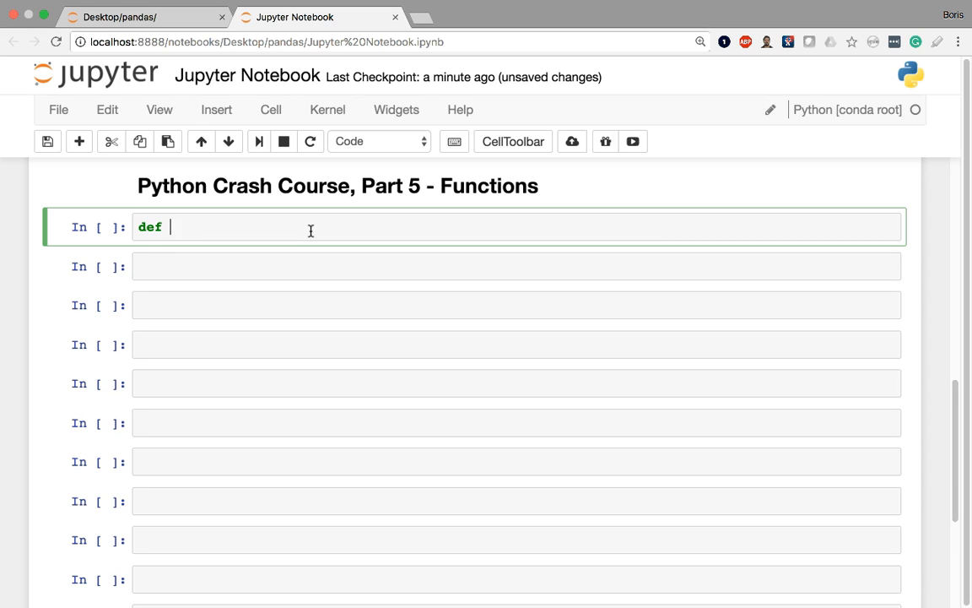
type("convert")
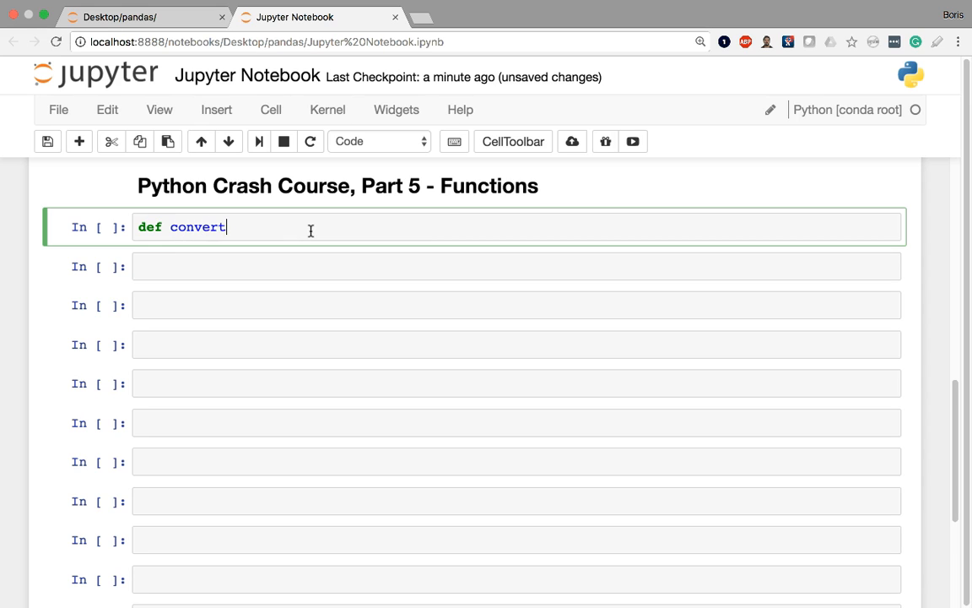
type("_to_F")
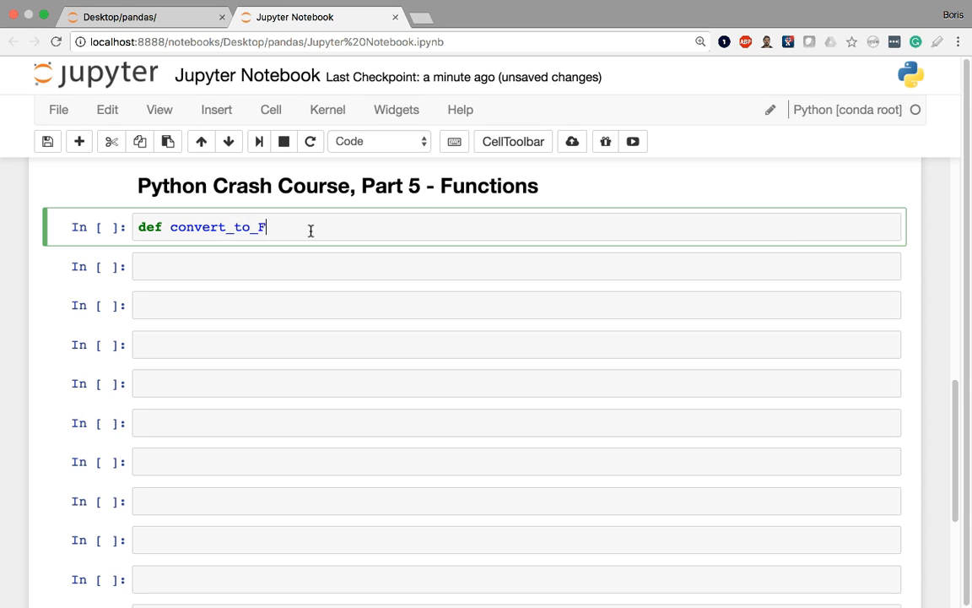
type("ahrenheit()")
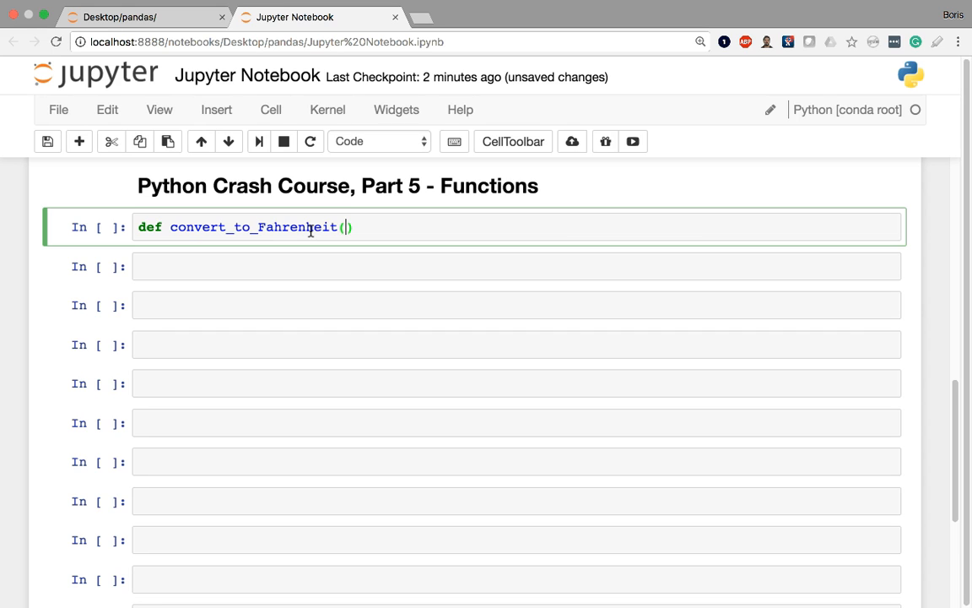
type("celsi")
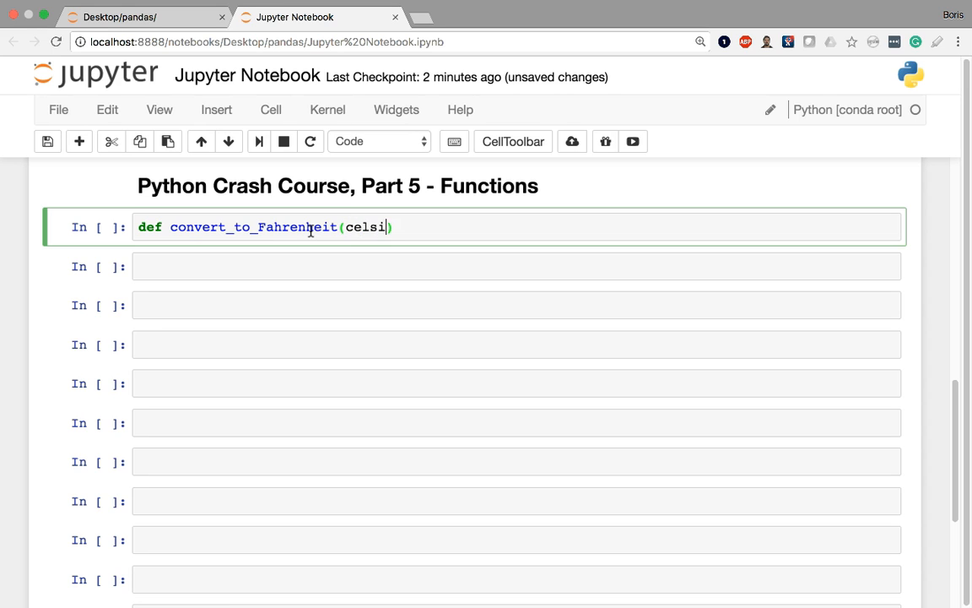
type("usTemp")
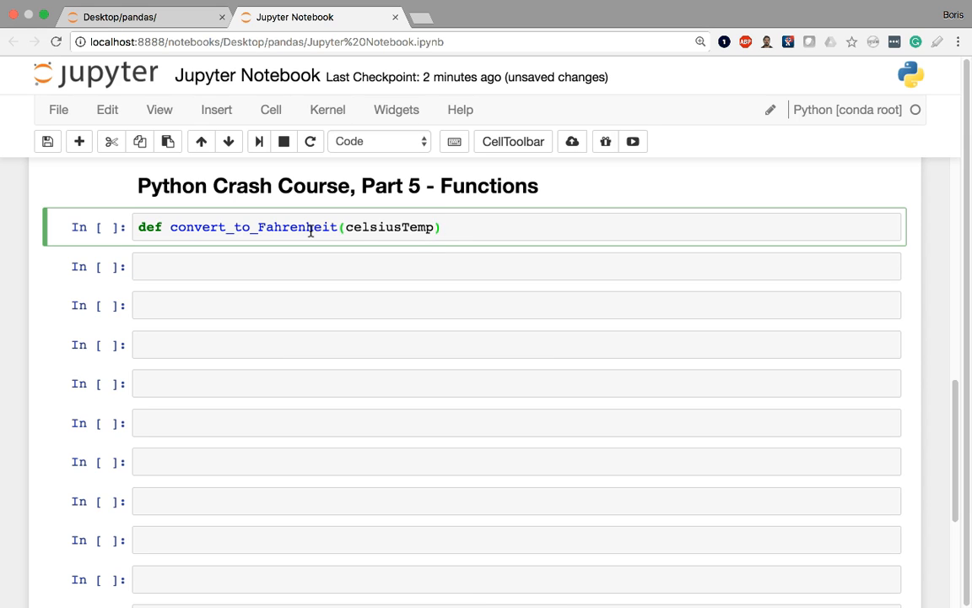
type(":")
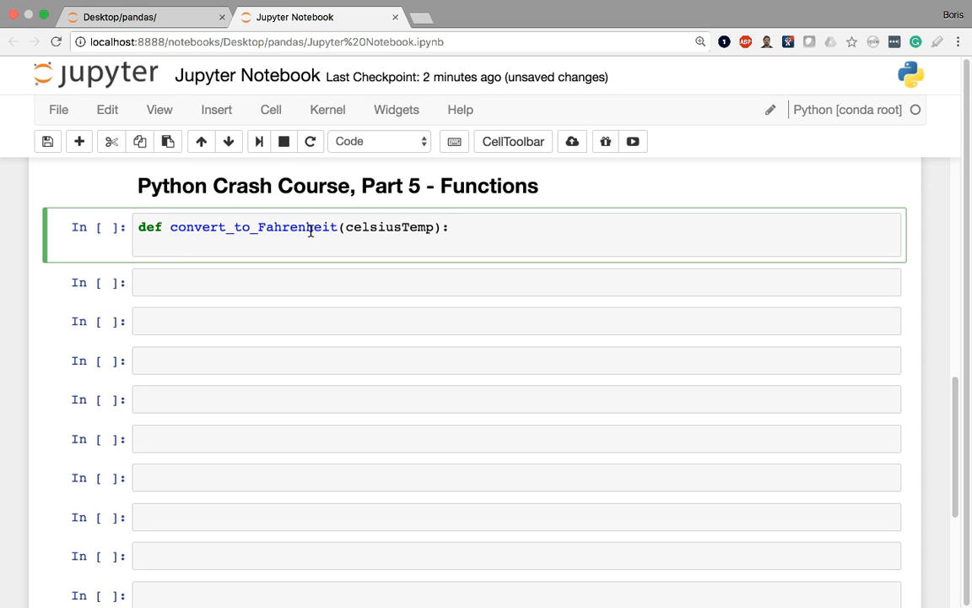
type("sdkajkadsj")
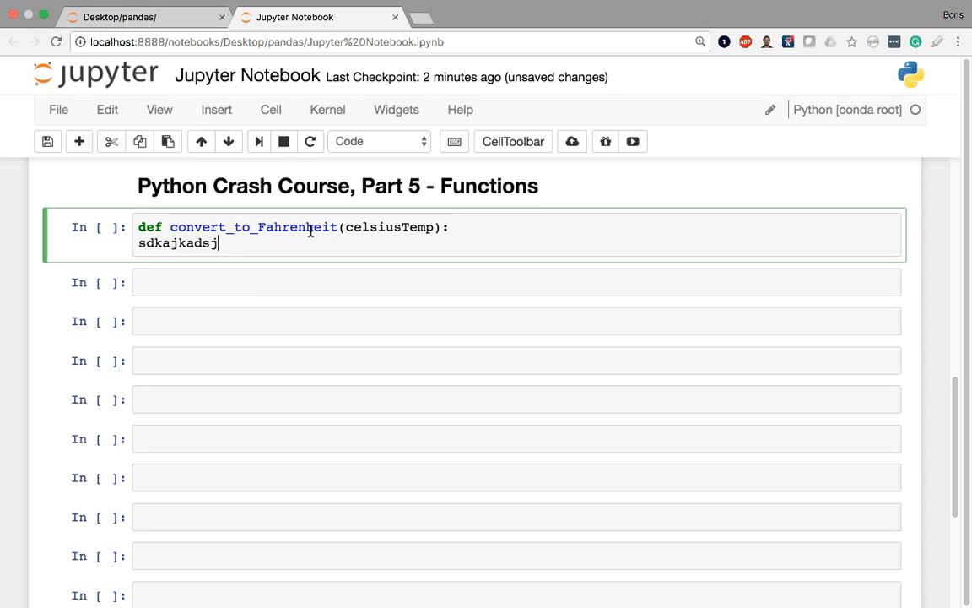
key("BackSpace")
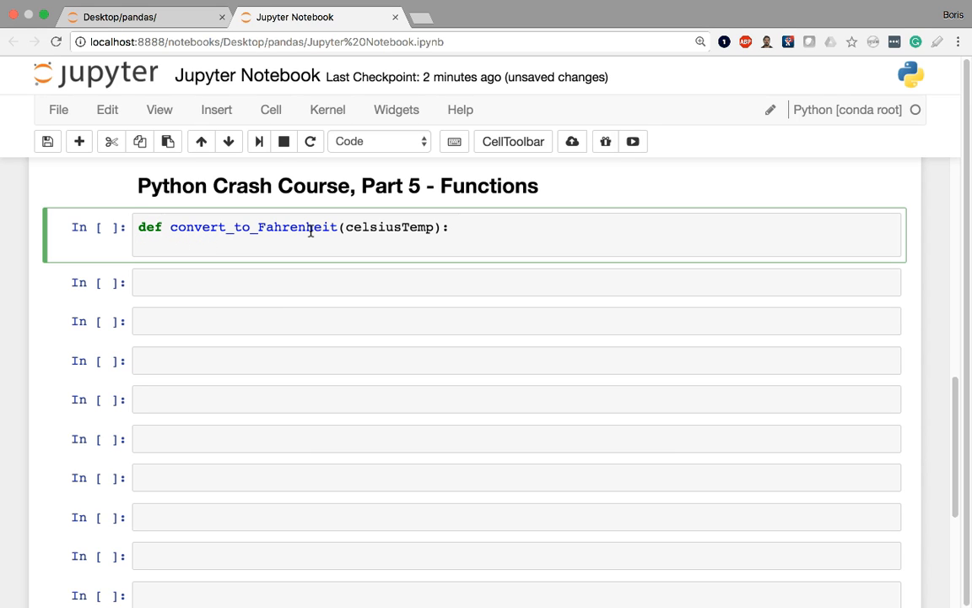
key("enter")
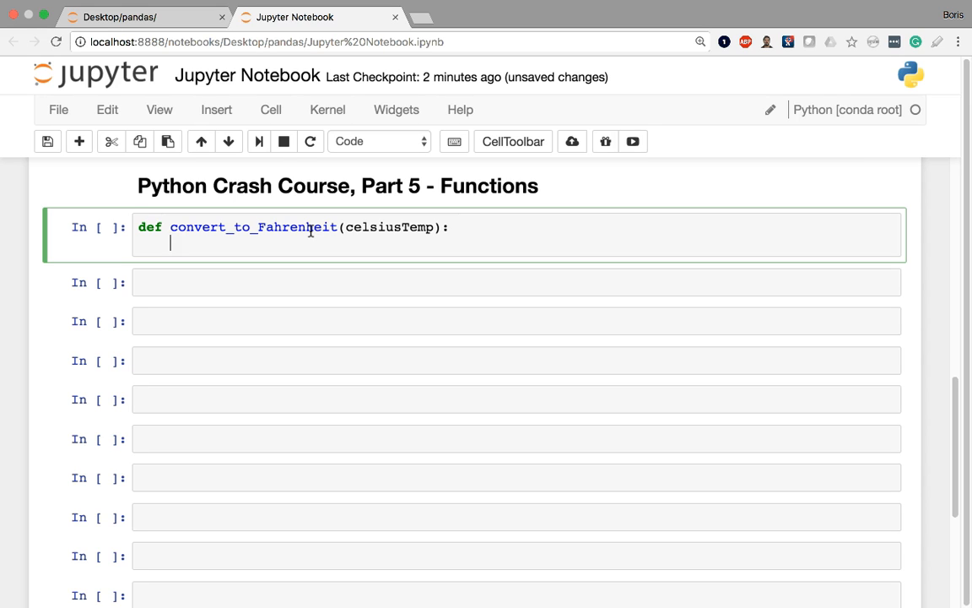
- Write the body: product = celsiusTemp * 1.8 and final = product + 32
type("product = cel")
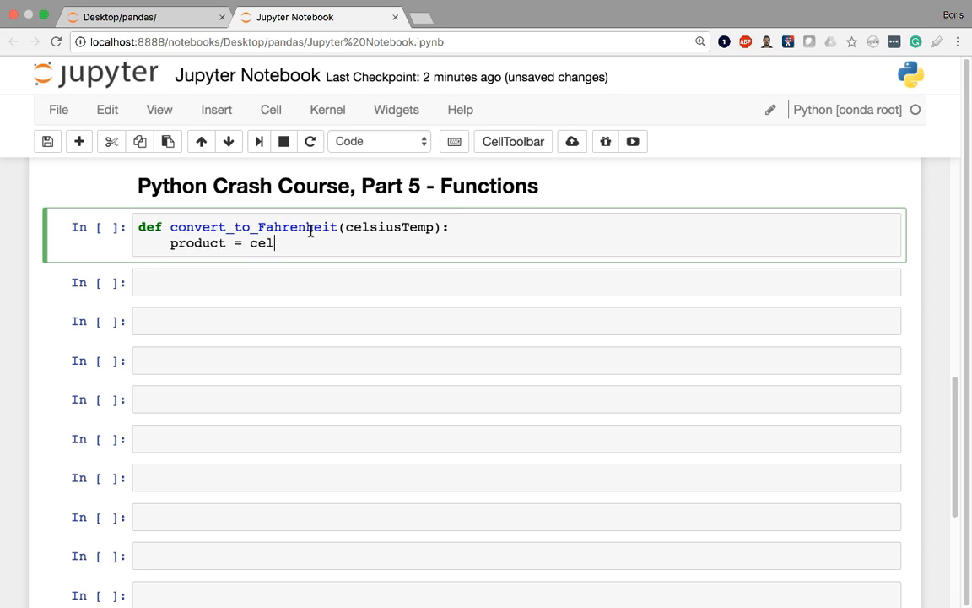
type("sius")
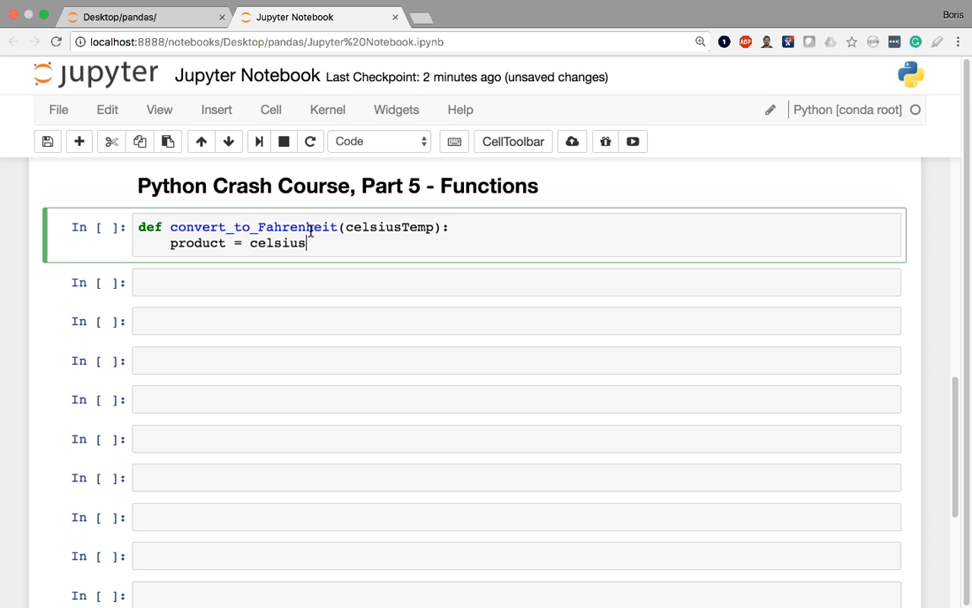
type("Temp * 1.")
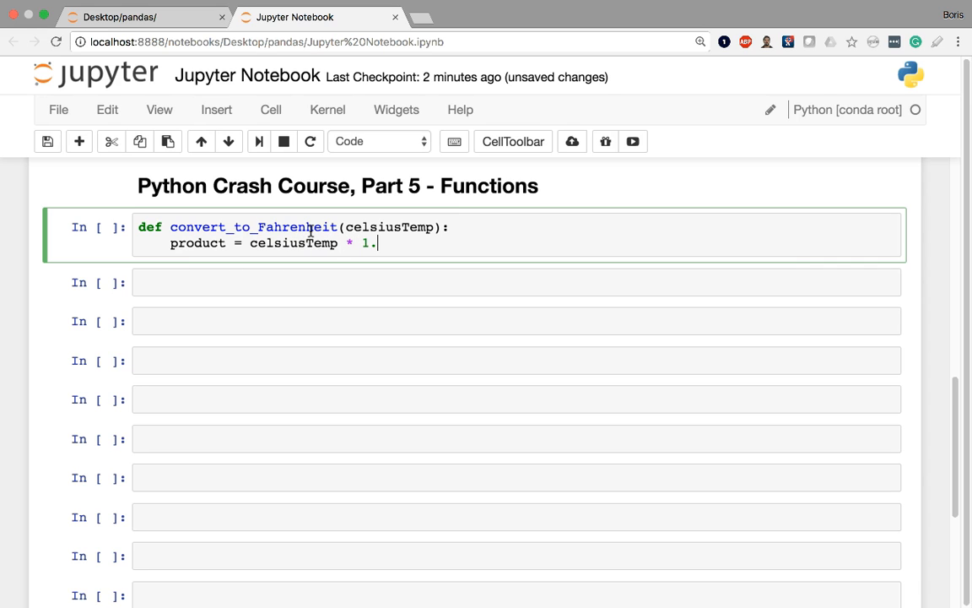
type("8")
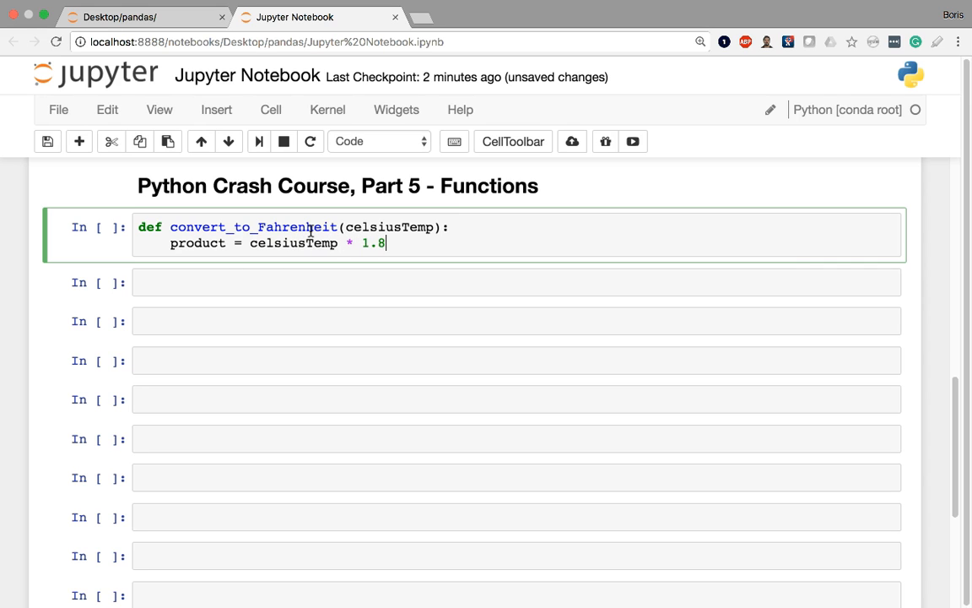
type("final =")
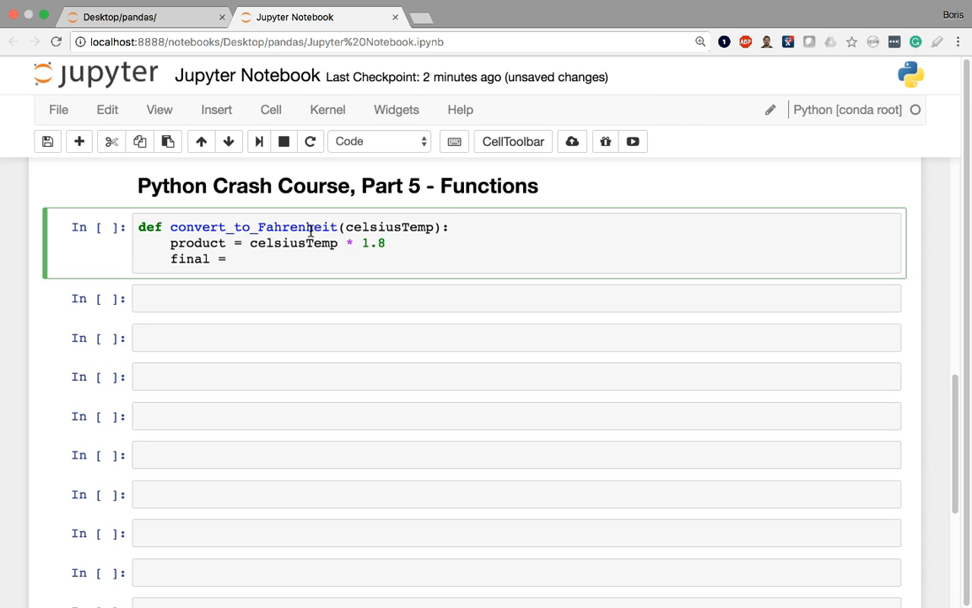
type("produc")
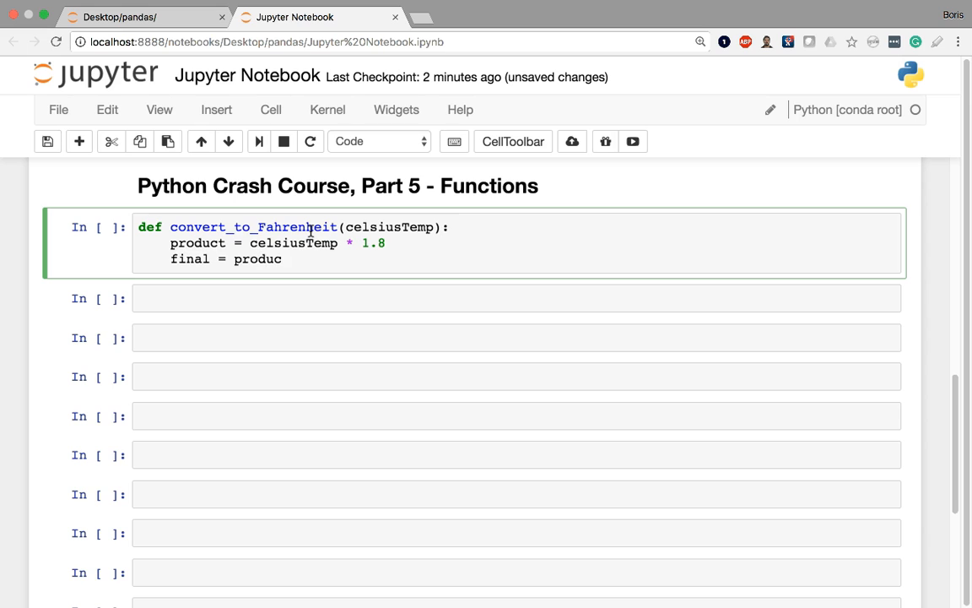
type("t")
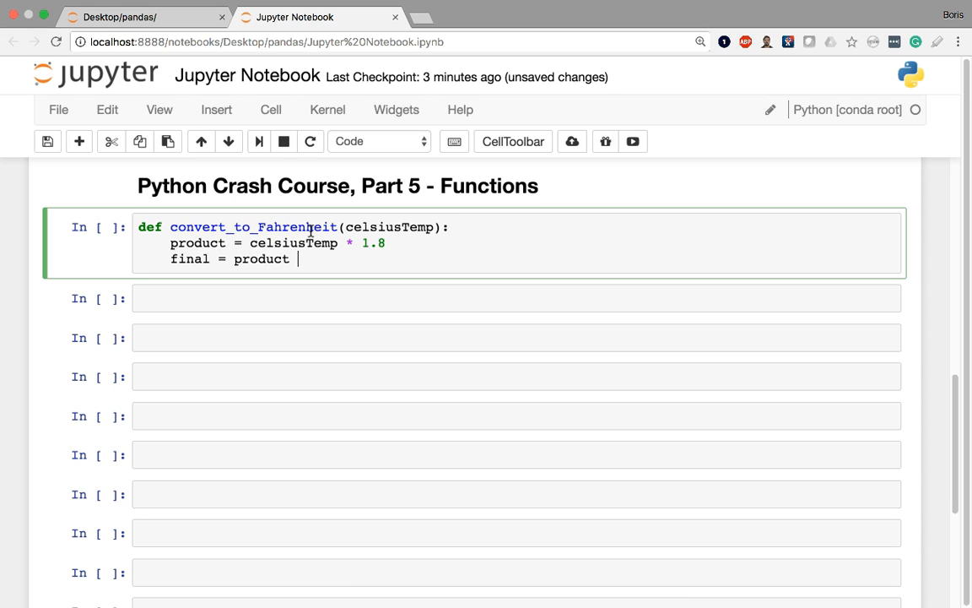
type("+ 32")
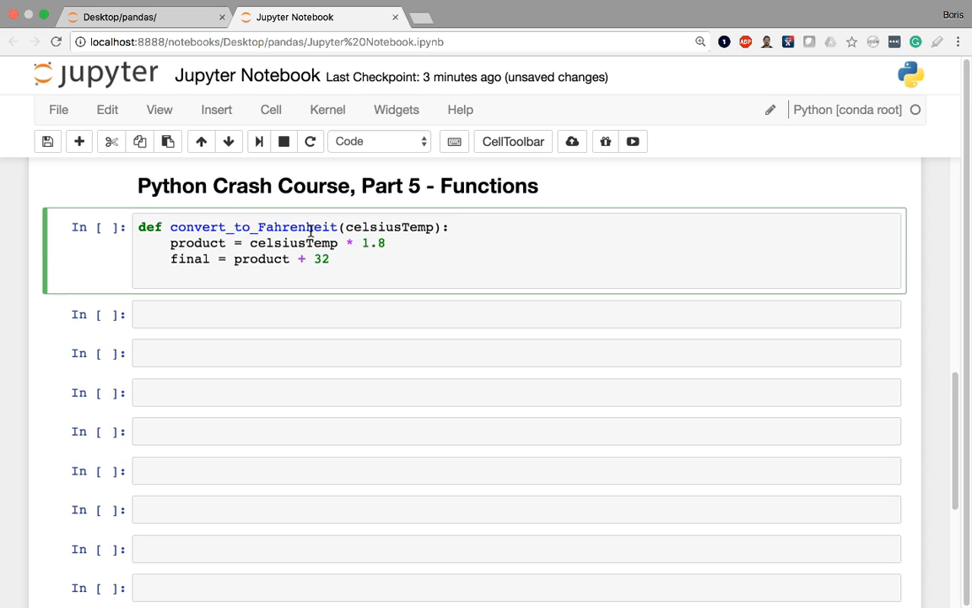
- End the function with return final and run the cell to define it
type("return")
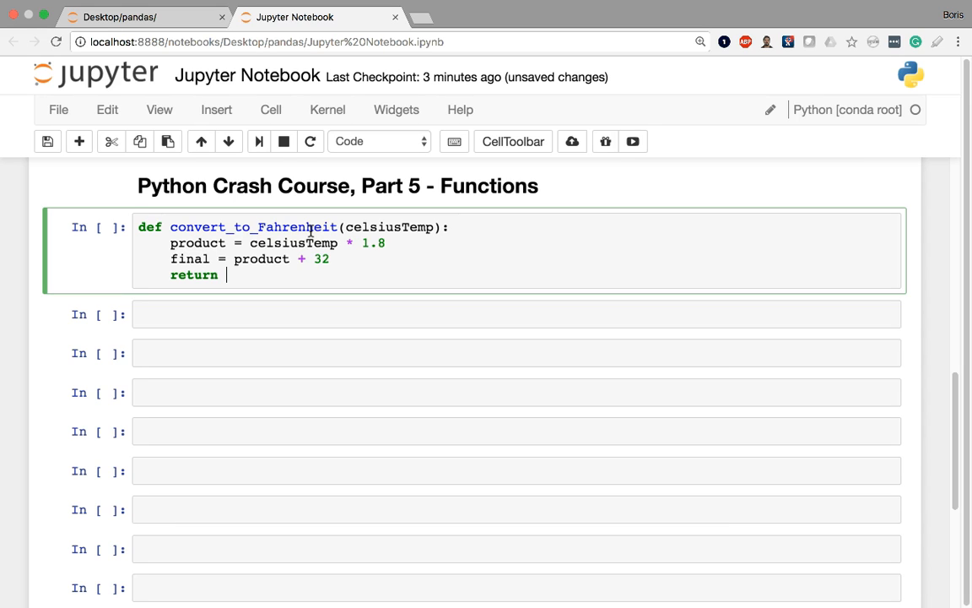
type("final")
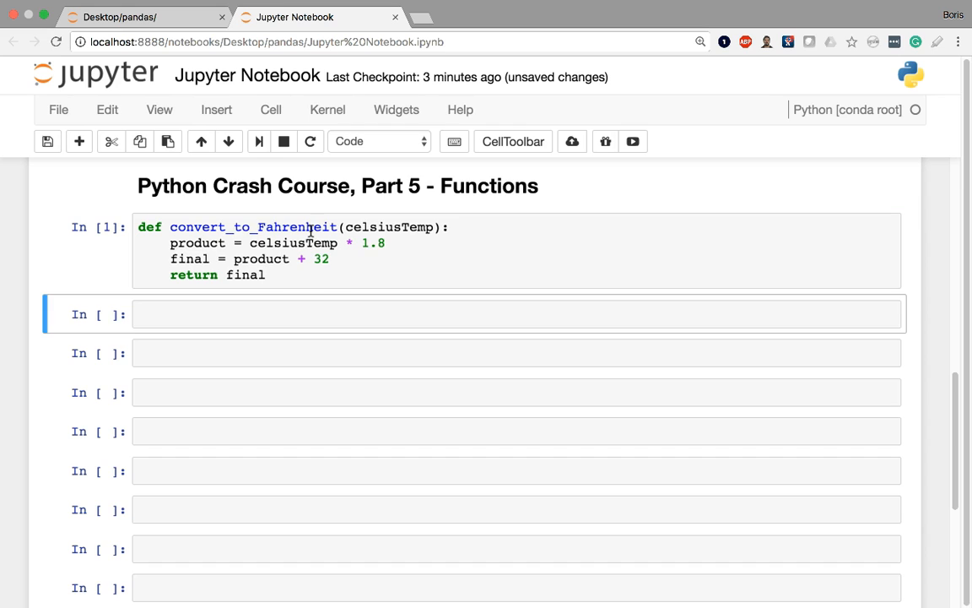
- Call convert_to_Fahrenheit(35) in a new cell and run it to get 95.0
type("con")
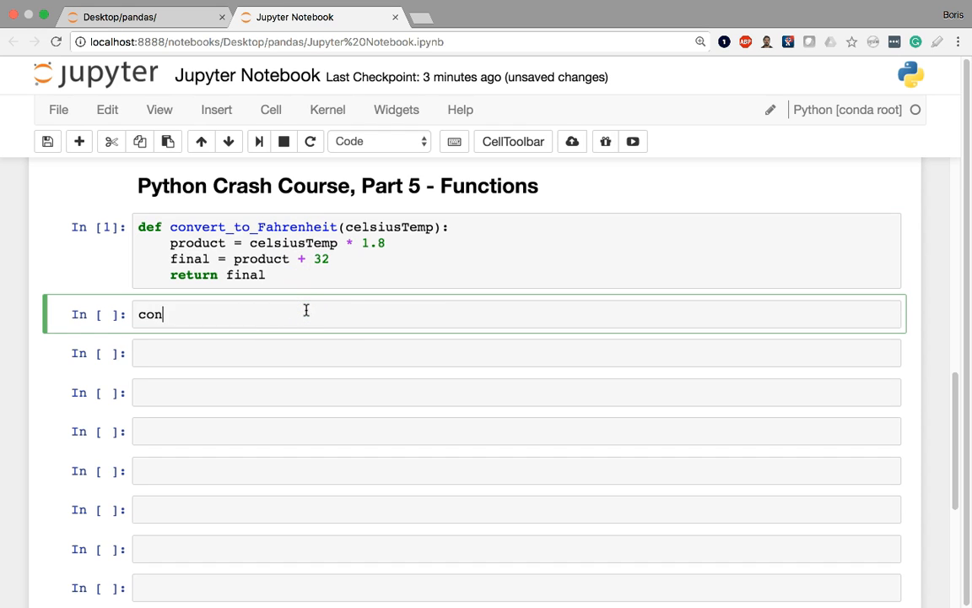
type("vert-to_")
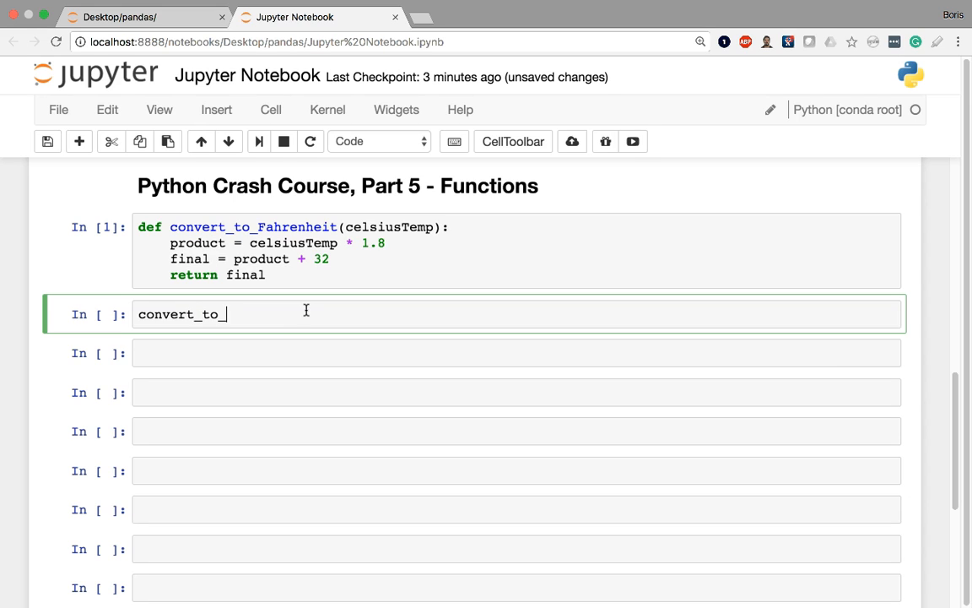
key("Backspace")
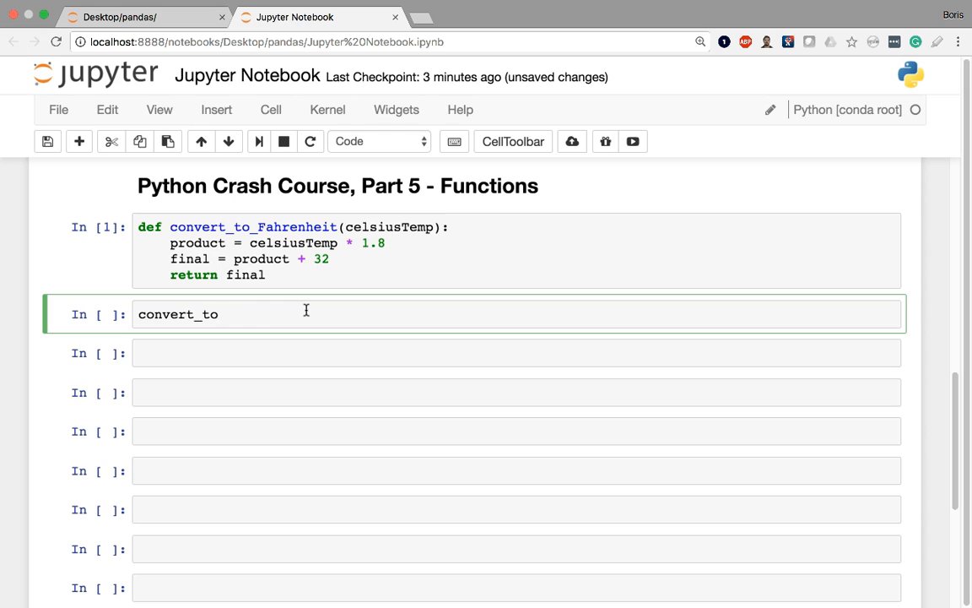
type("_Fahrenheit")
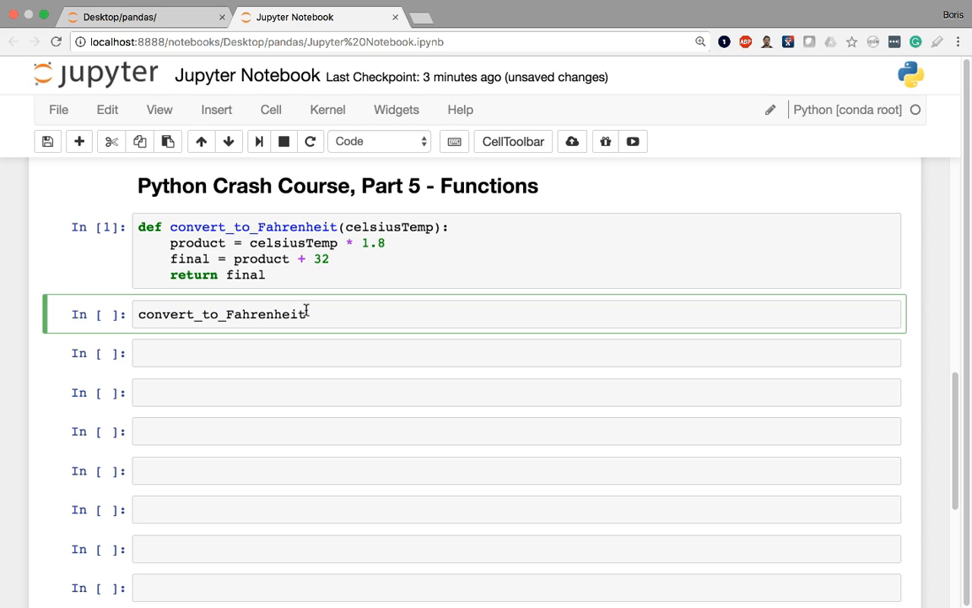
type("()")
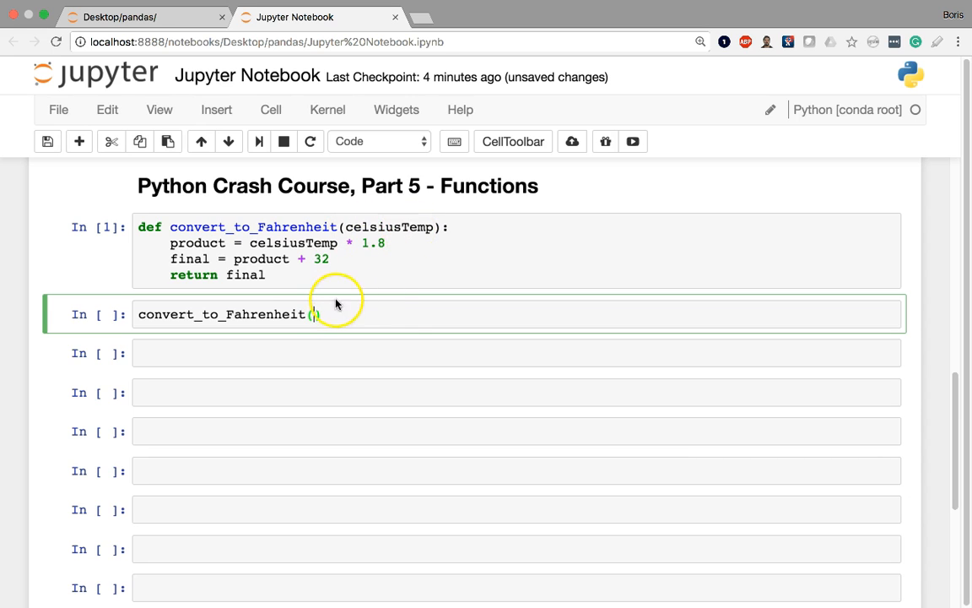
type("35")
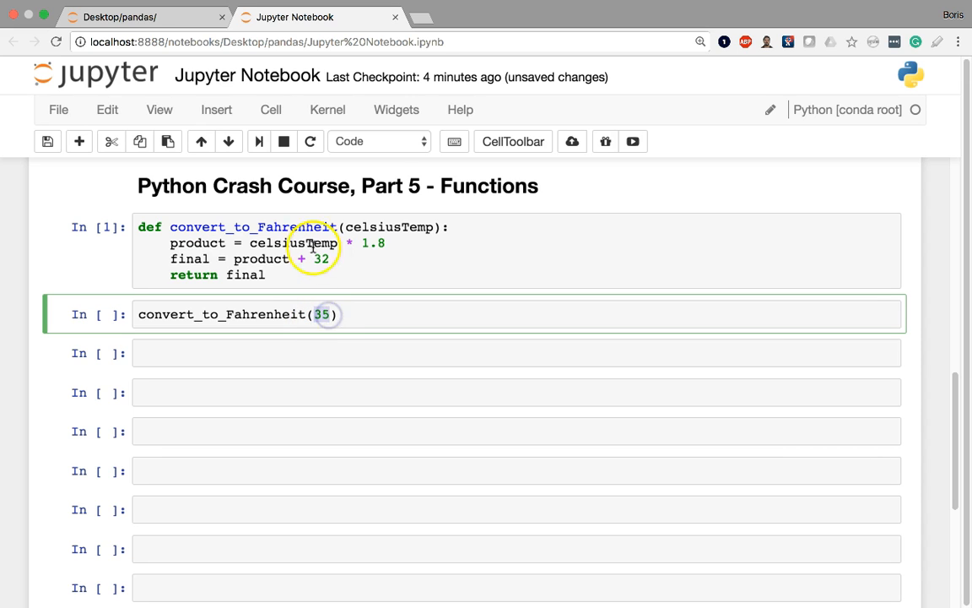
mouse_move(257, 270)
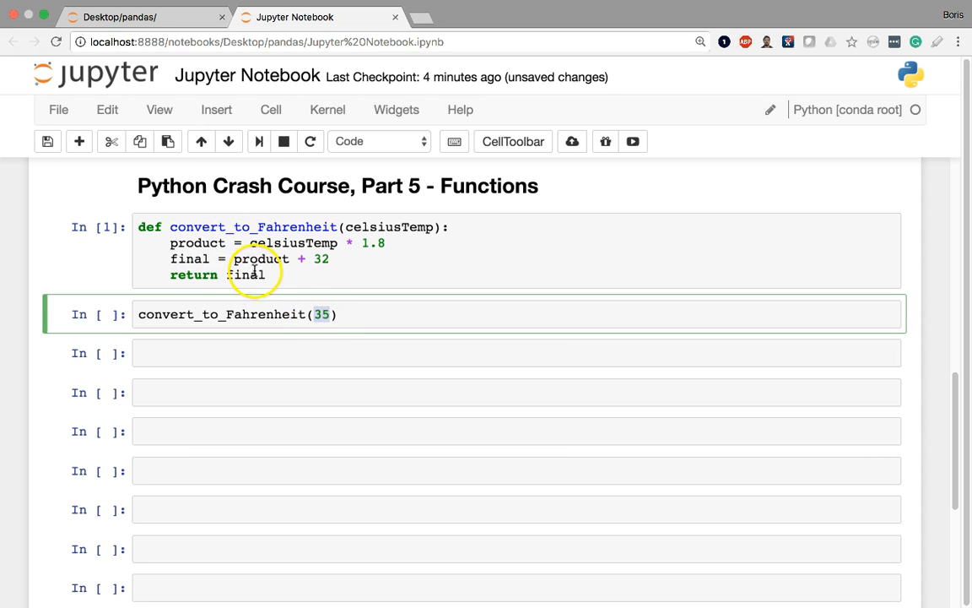
mouse_move(324, 245)
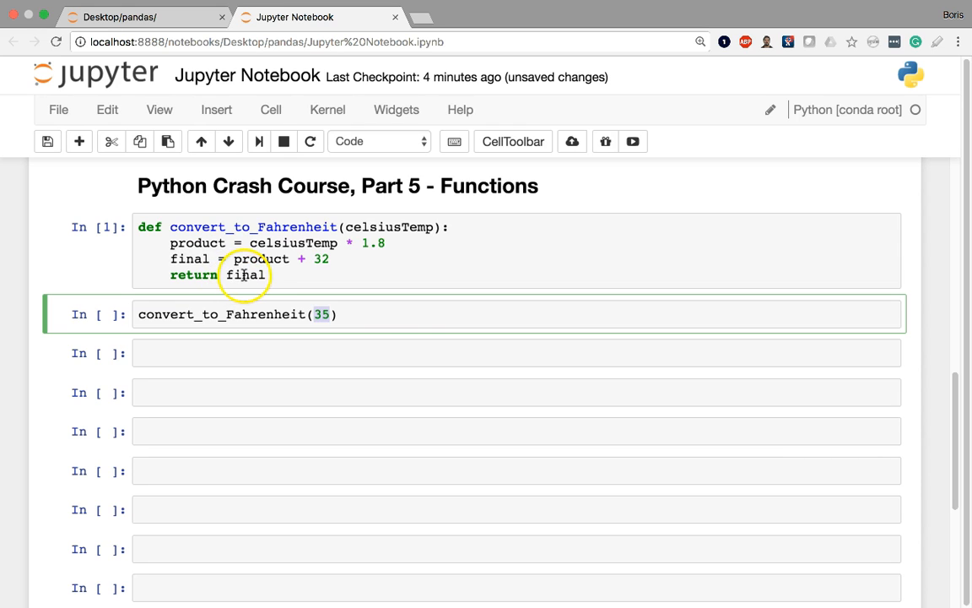
left_click(408, 314)
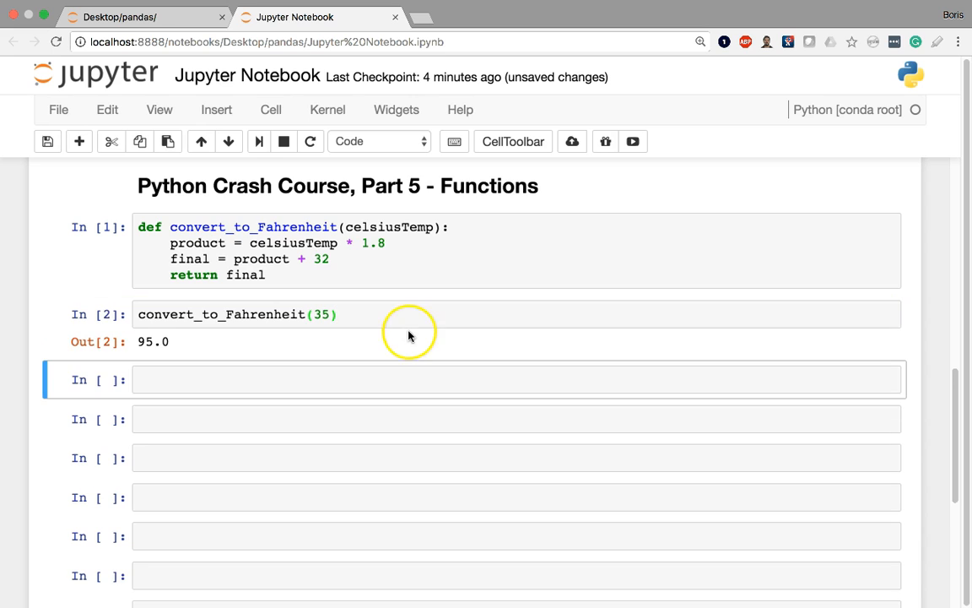
mouse_move(380, 321)
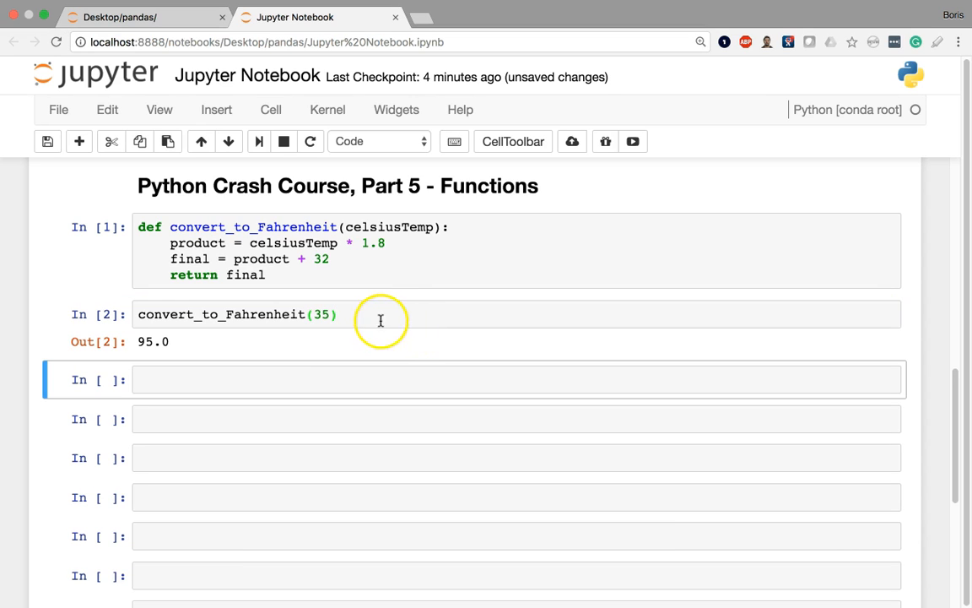
mouse_move(357, 272)
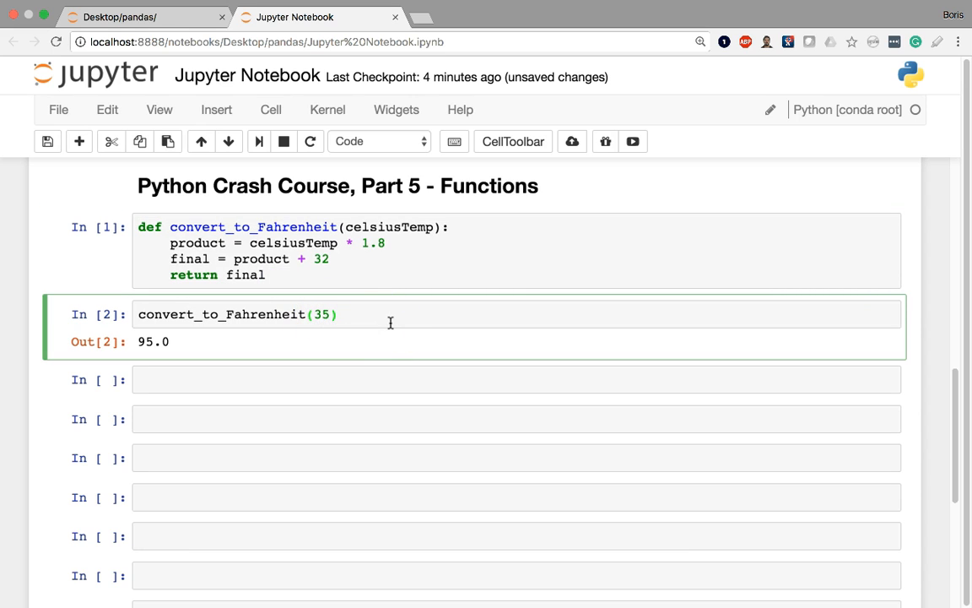
mouse_move(363, 263)
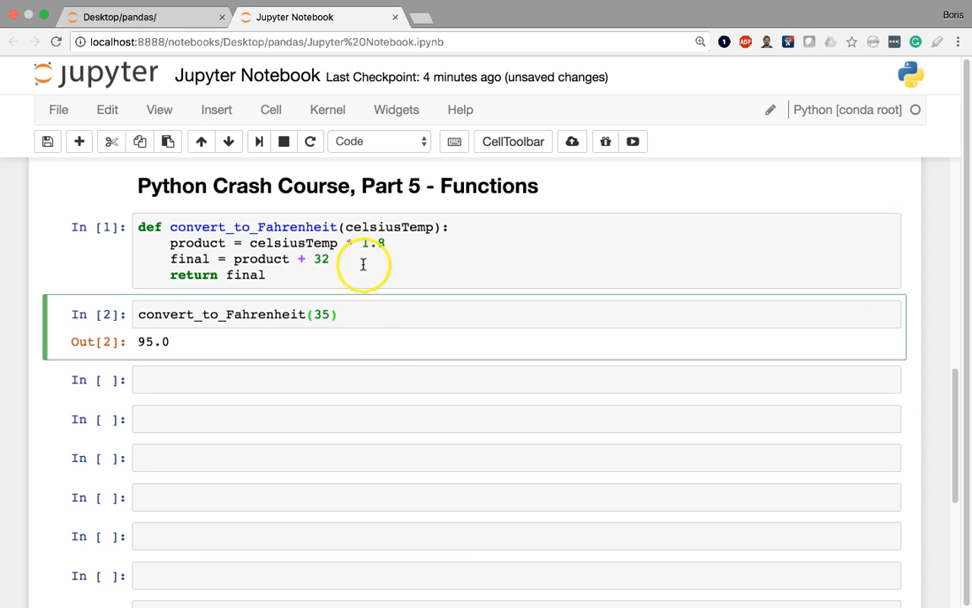
mouse_move(304, 307)
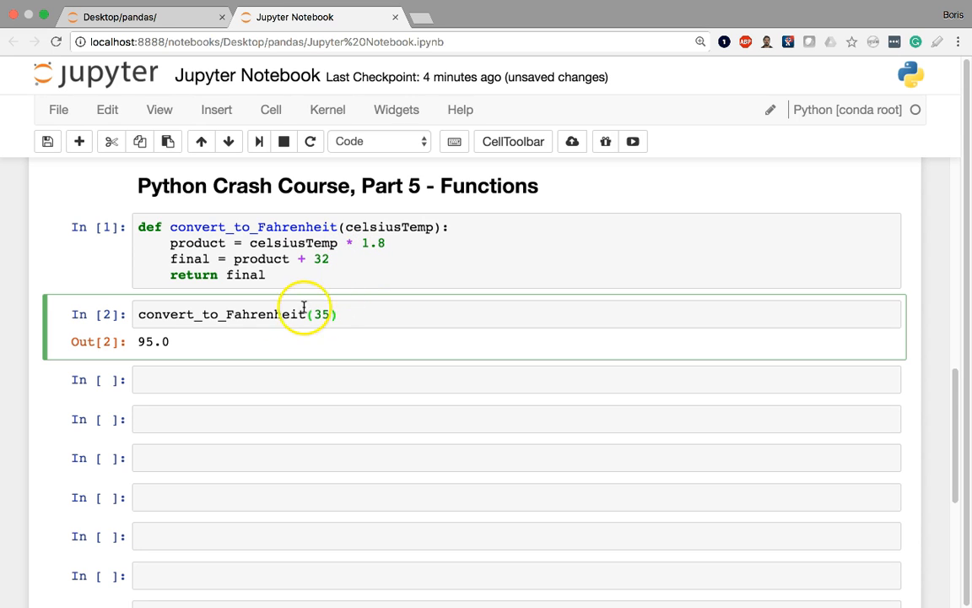
mouse_move(358, 348)
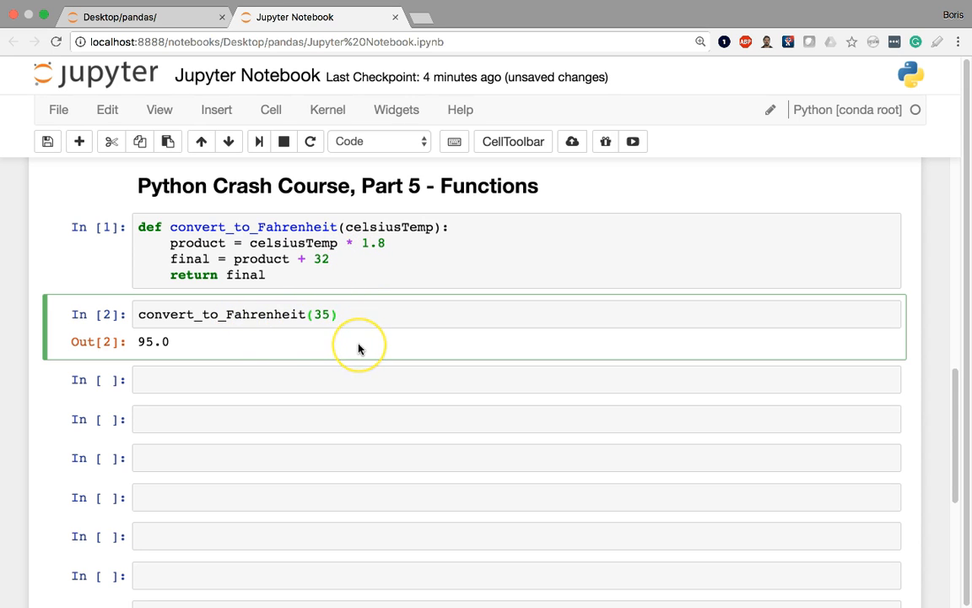
- Rerun the call with 20, then with 10 to get 50.0
type("20")
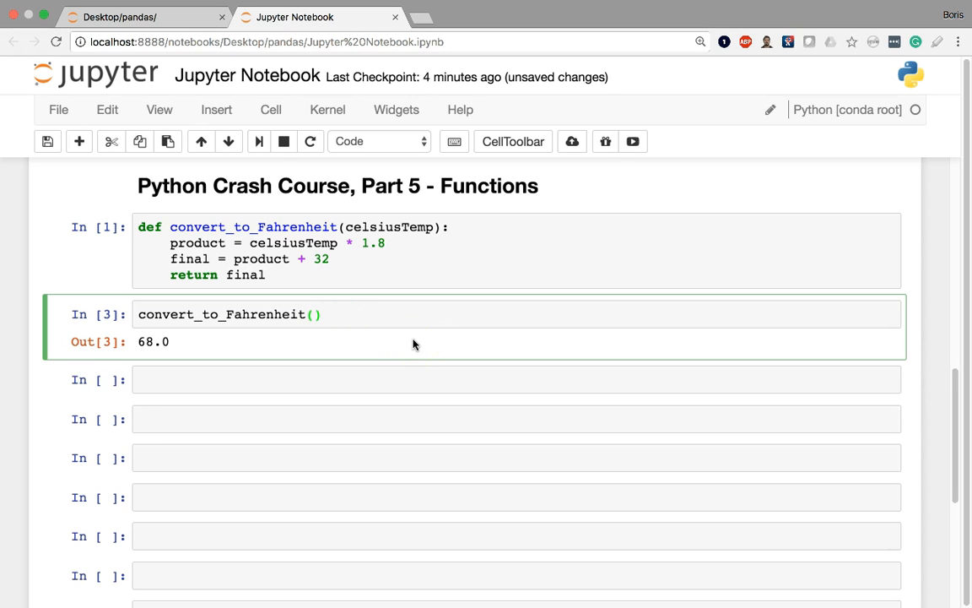
type("10")
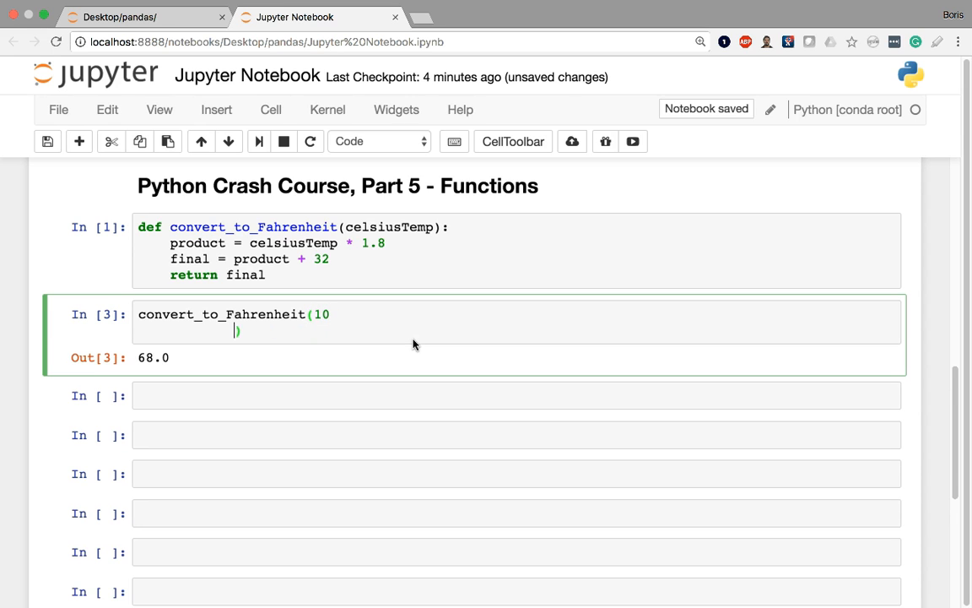
key("shift+enter")
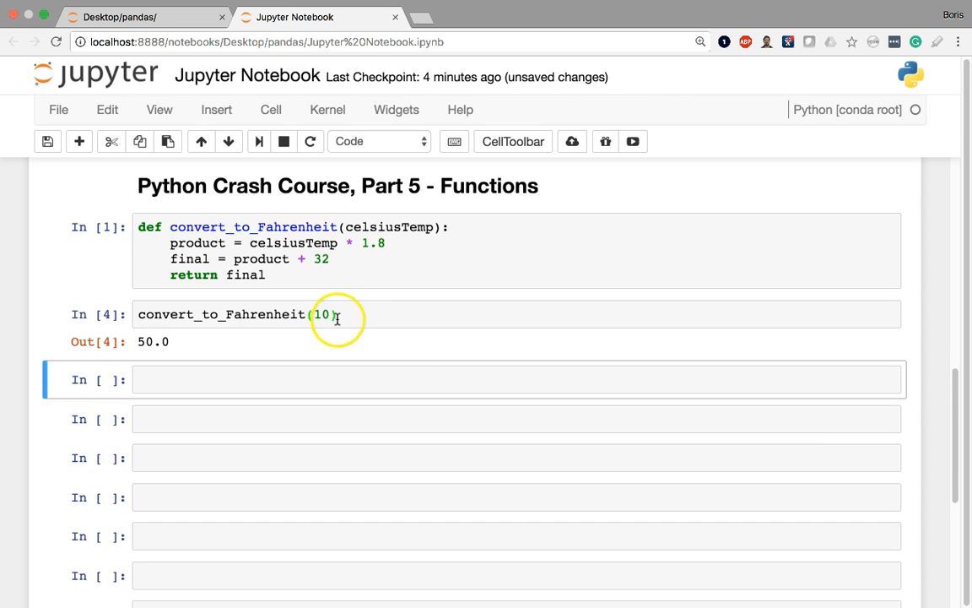